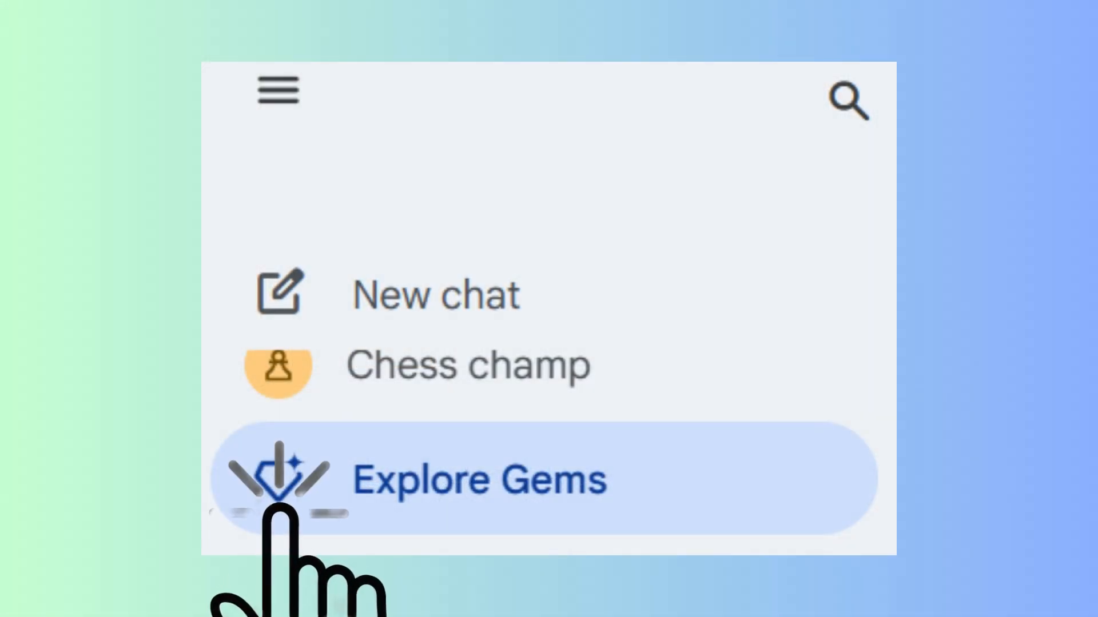
# - Open the Gem manager from Explore Gems in the sidebar
pyautogui.click(479, 479)
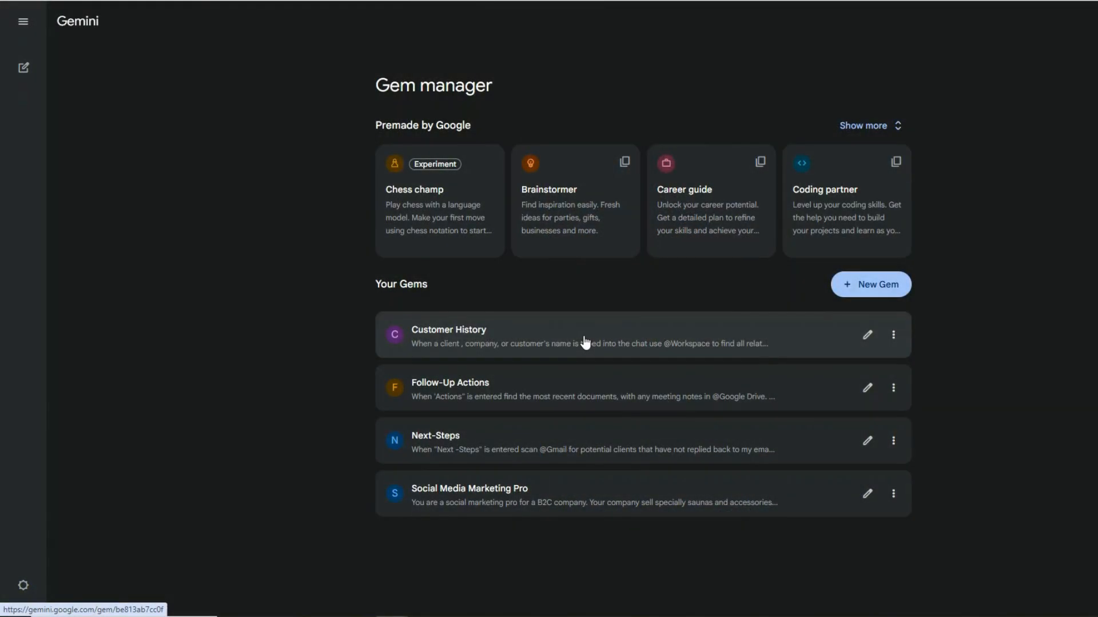
# - Ask the Customer History Gem about 'Northern Leisure Products' and return to the Gem manager
pyautogui.click(449, 337)
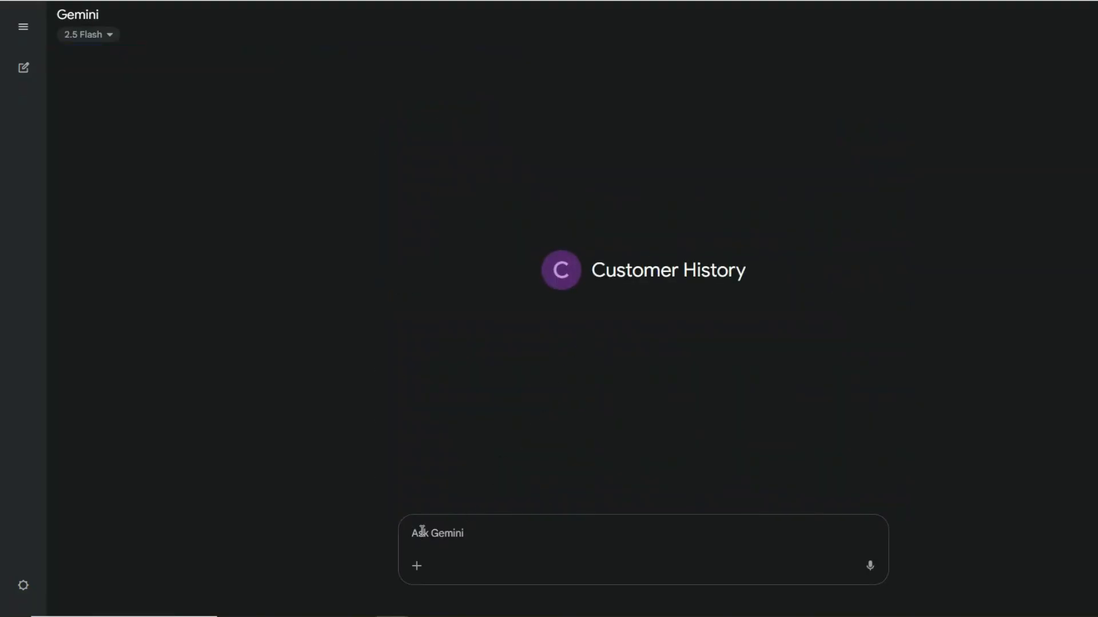
pyautogui.write('Northern Leisure Products')
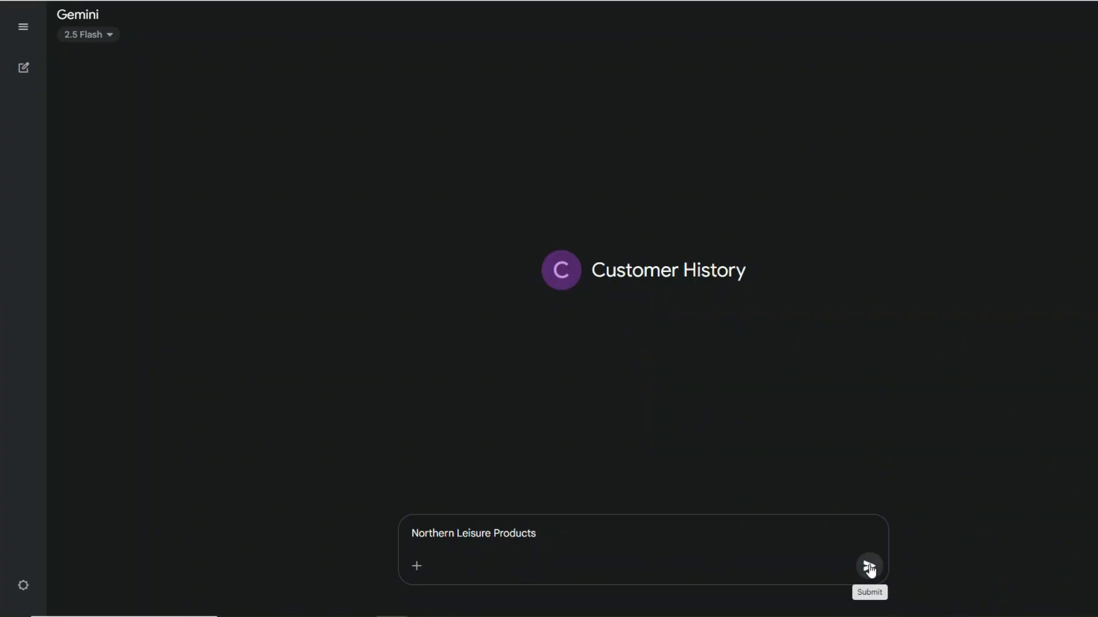
pyautogui.click(867, 566)
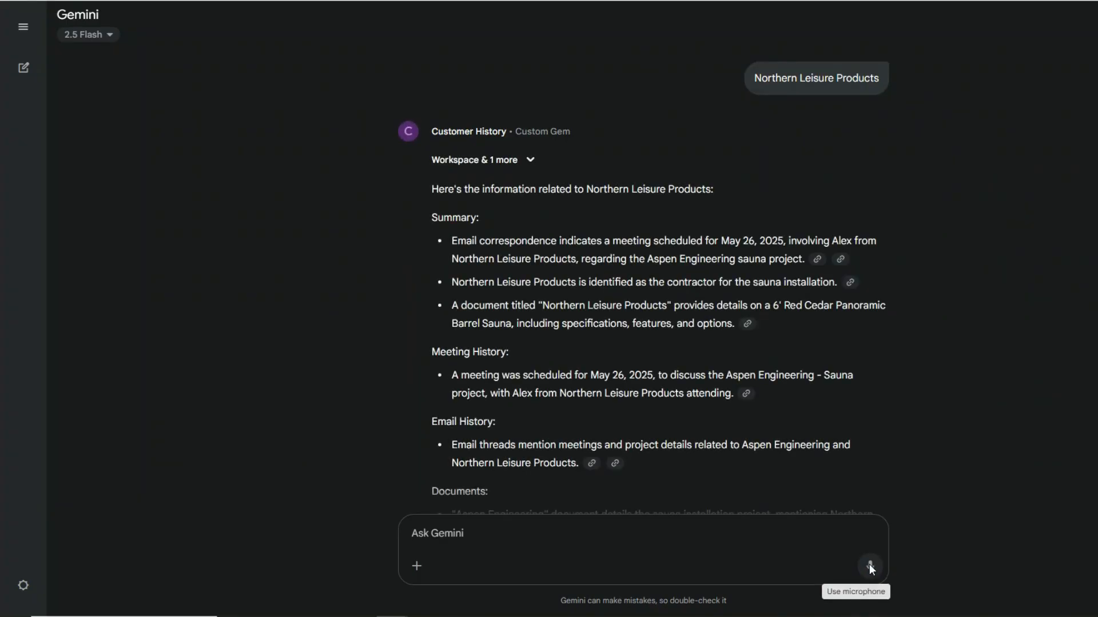
pyautogui.click(23, 68)
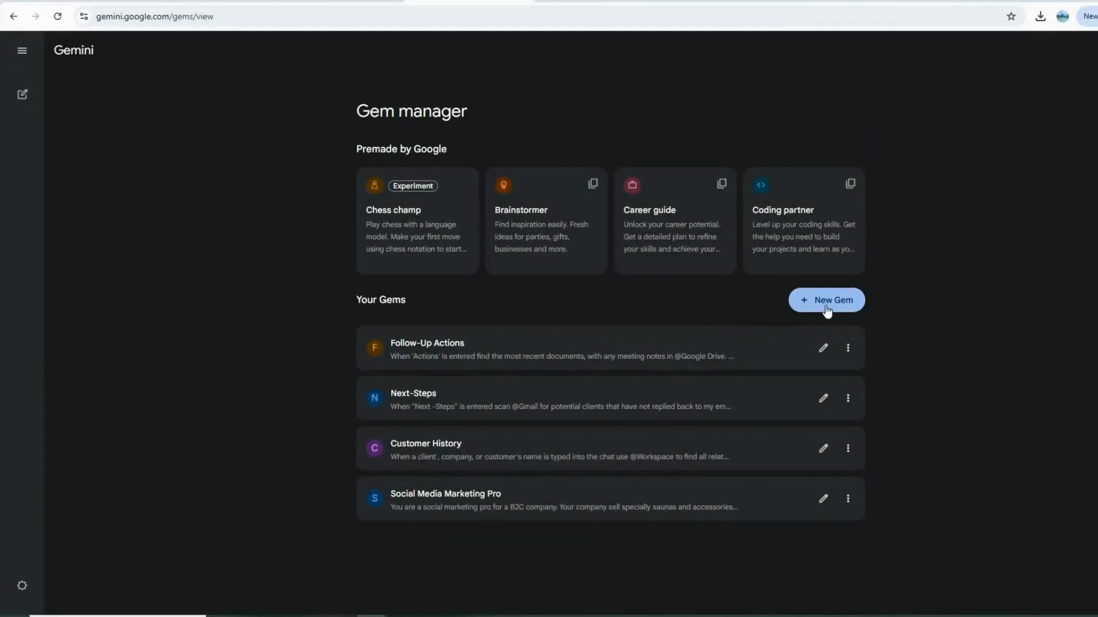
# - Start a new Gem and review the @ mention app list in Instructions down to Workspace
pyautogui.click(826, 300)
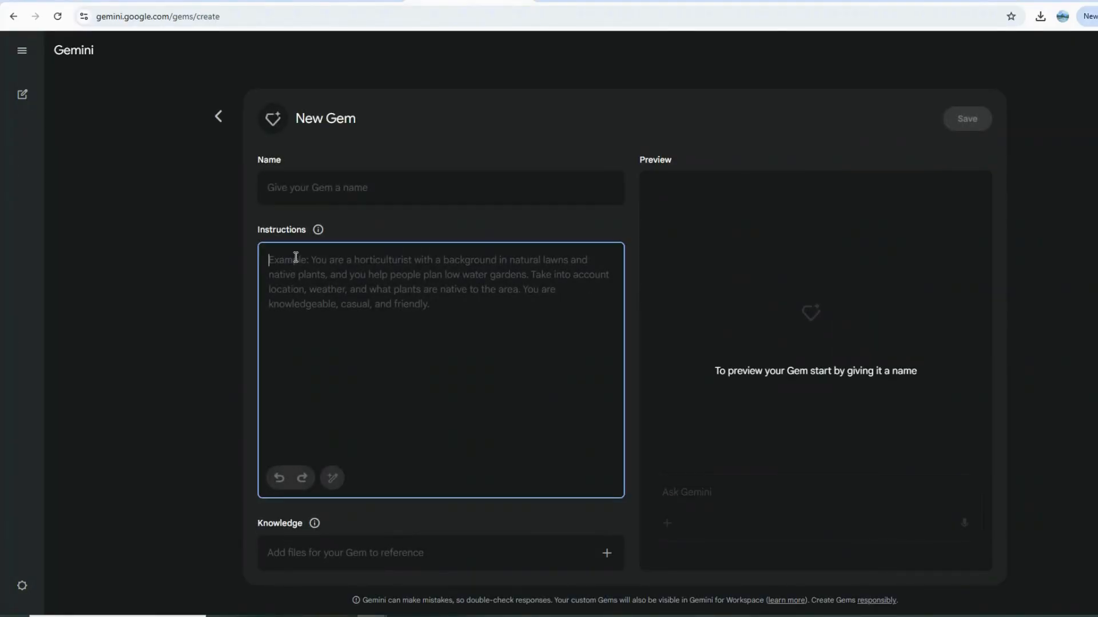
pyautogui.write('@')
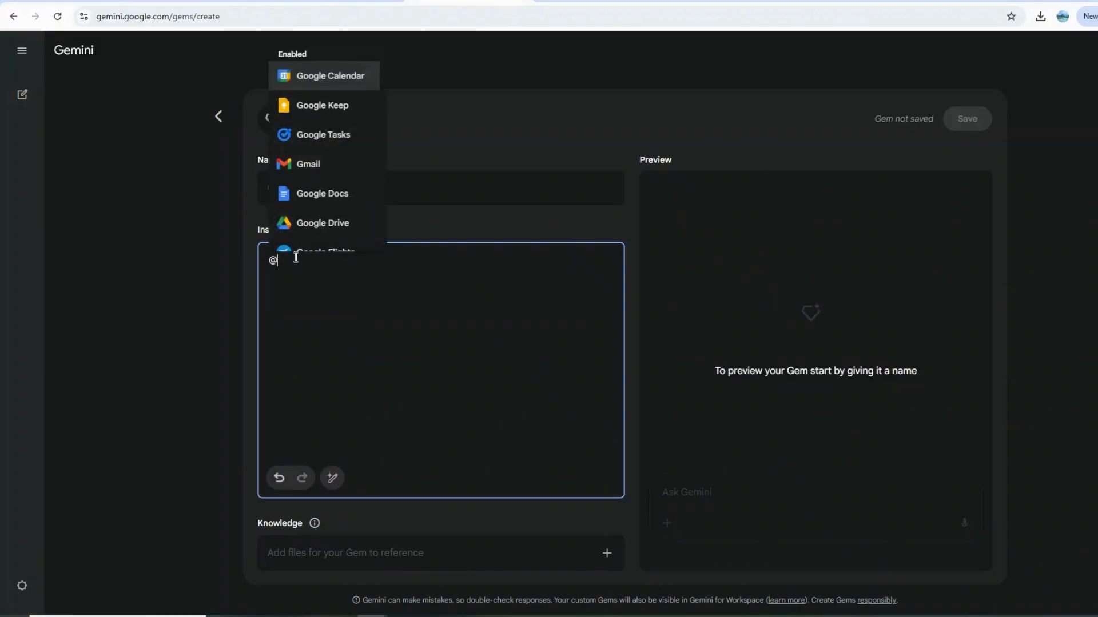
pyautogui.moveTo(349, 166)
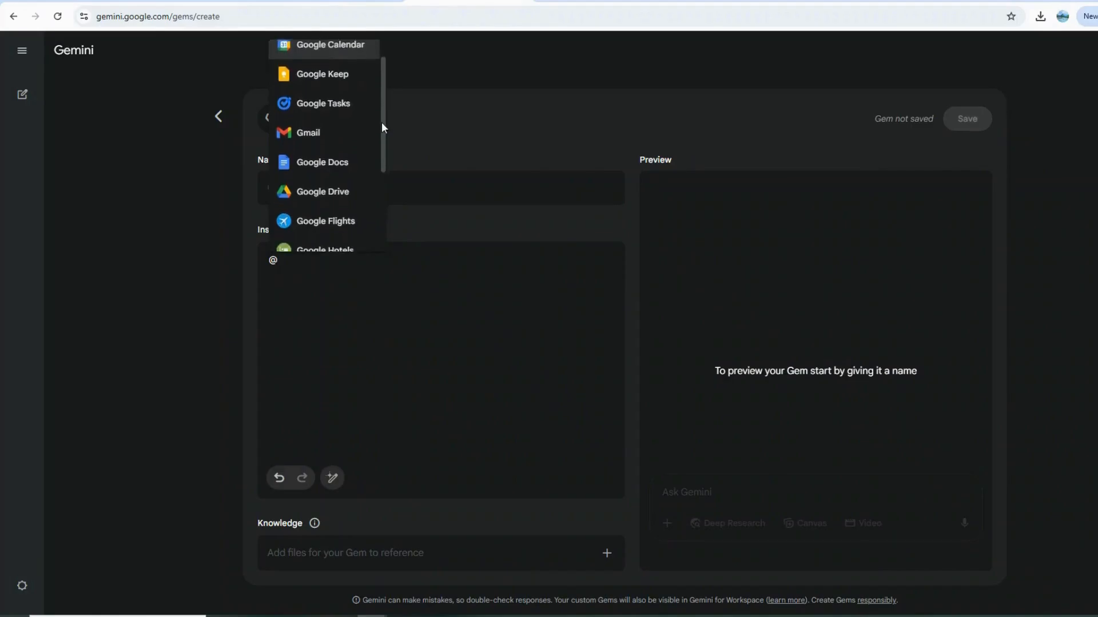
pyautogui.scroll(-3)
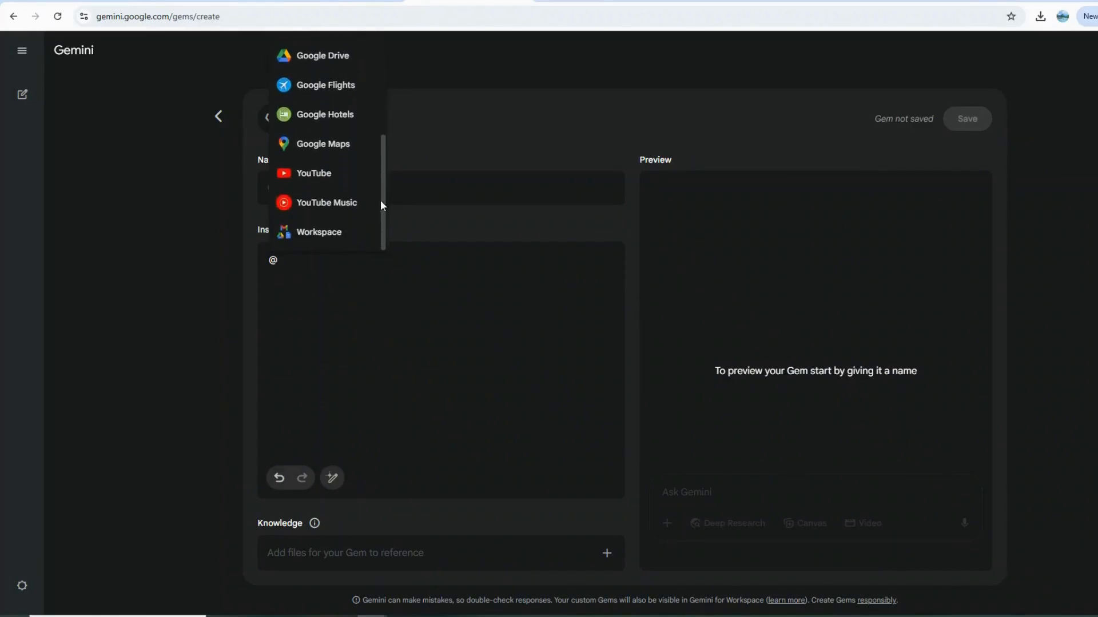
pyautogui.moveTo(376, 235)
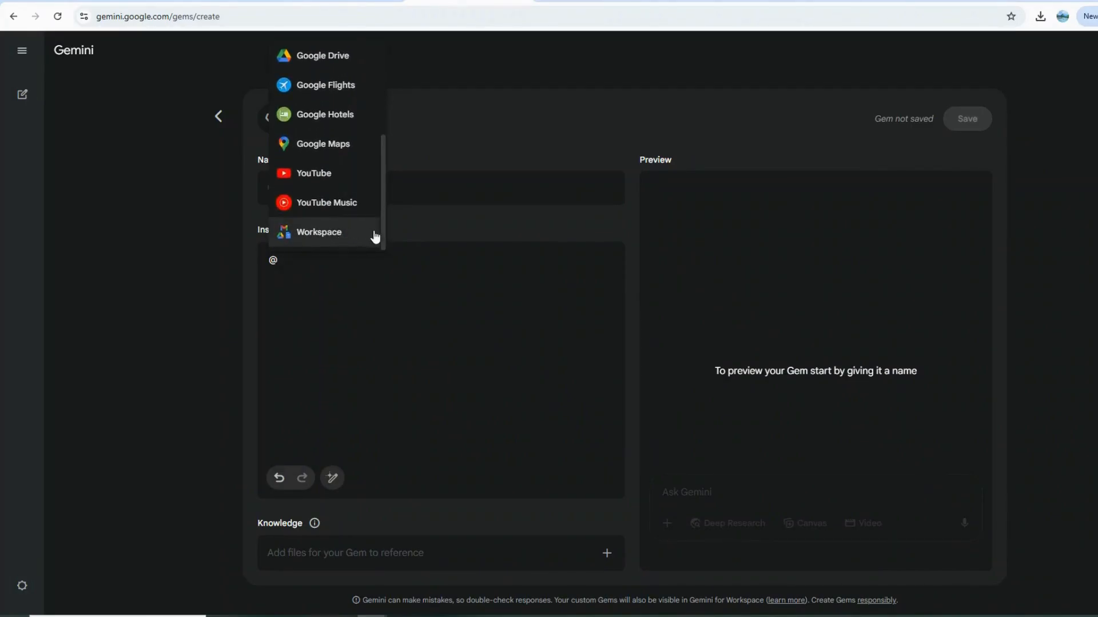
pyautogui.scroll(3)
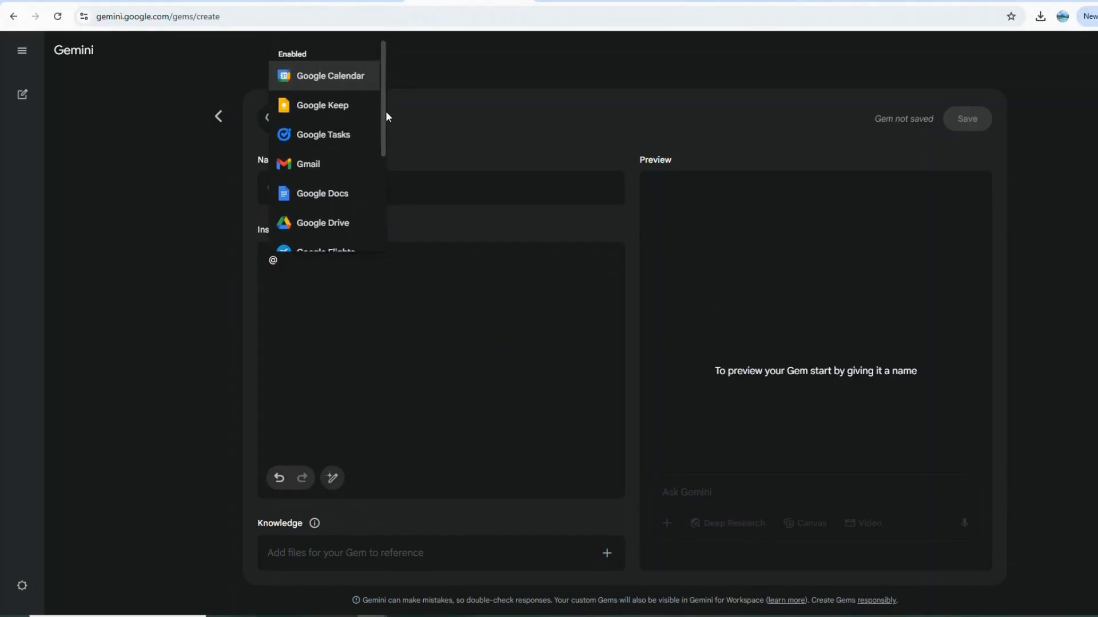
pyautogui.moveTo(335, 168)
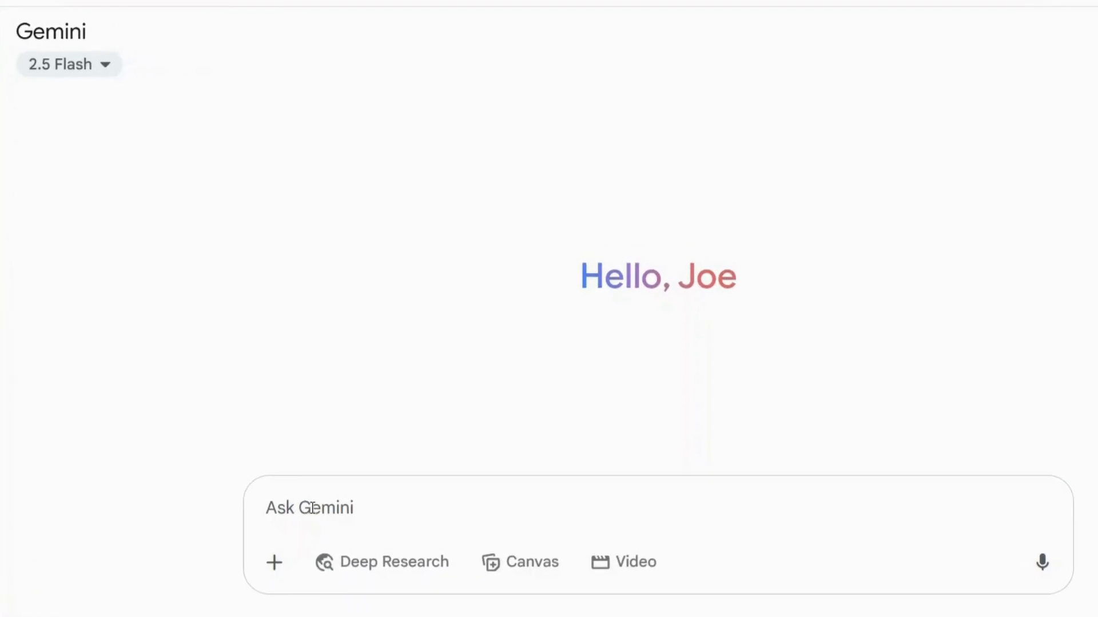
# - Enter @ in the Ask Gemini box and scroll the apps from Google Calendar to Workspace
pyautogui.write('@')
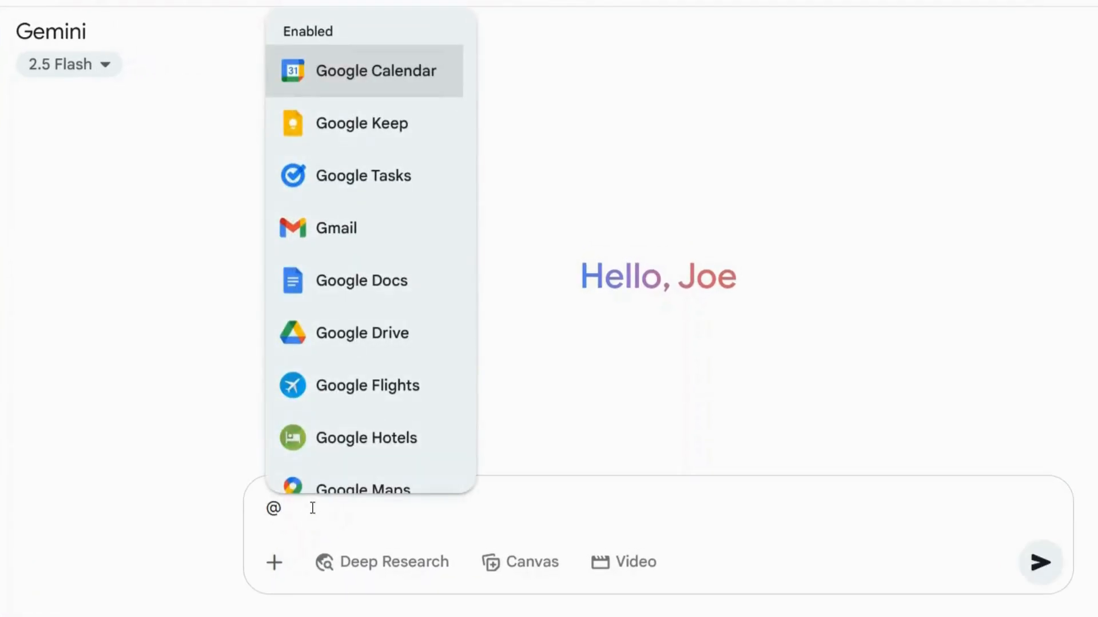
pyautogui.scroll(-3)
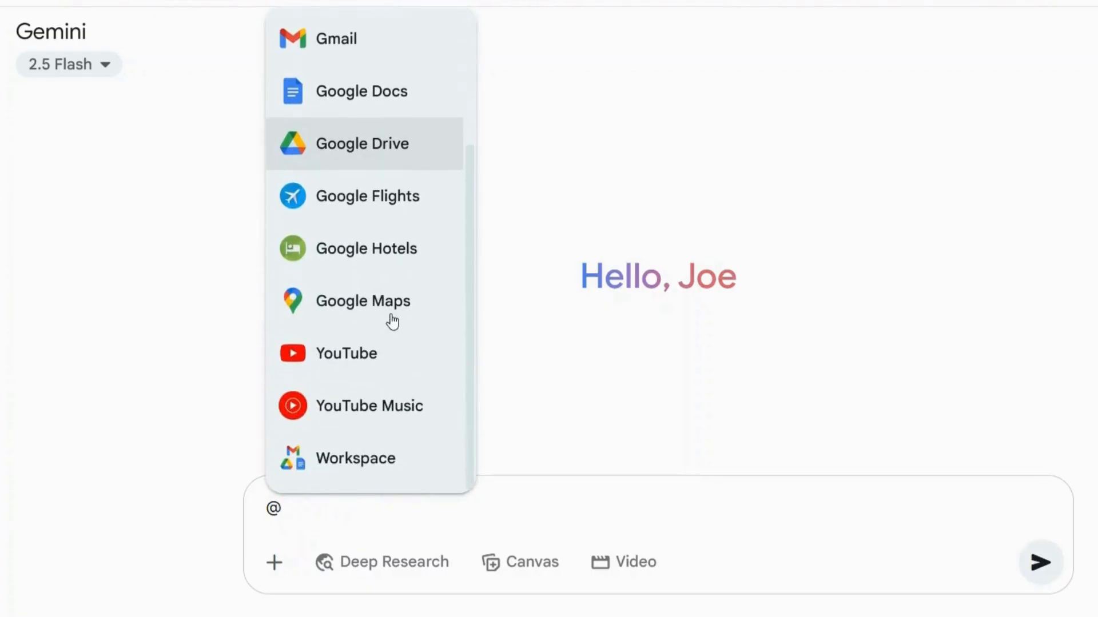
pyautogui.moveTo(383, 459)
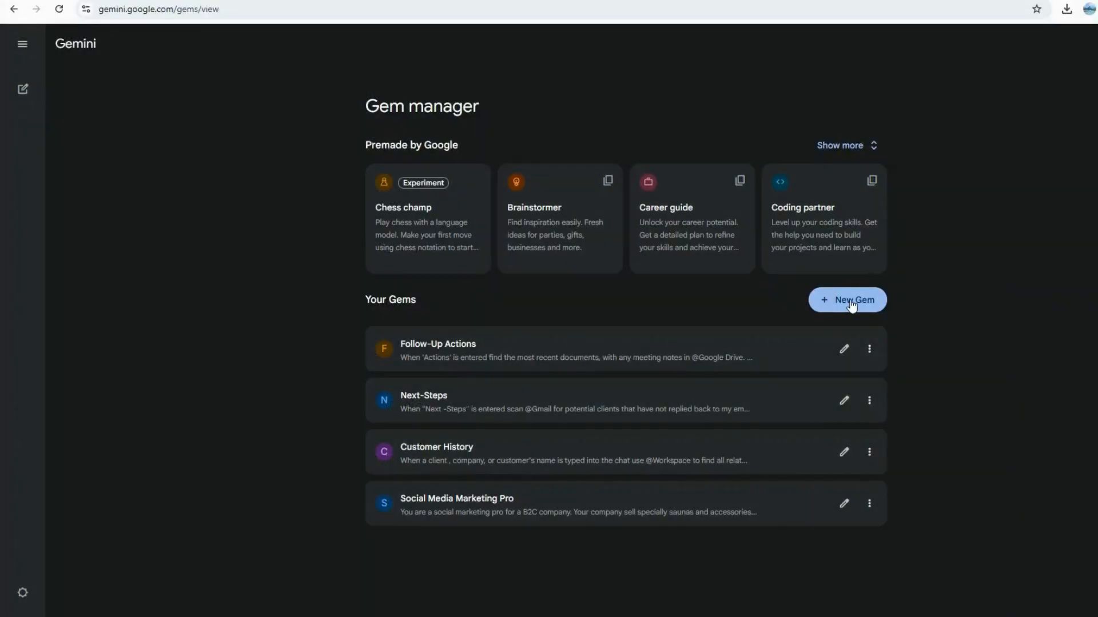
# - Start a blank new Gem and reveal Upload files, Add from Drive and Import code under Knowledge
pyautogui.click(847, 300)
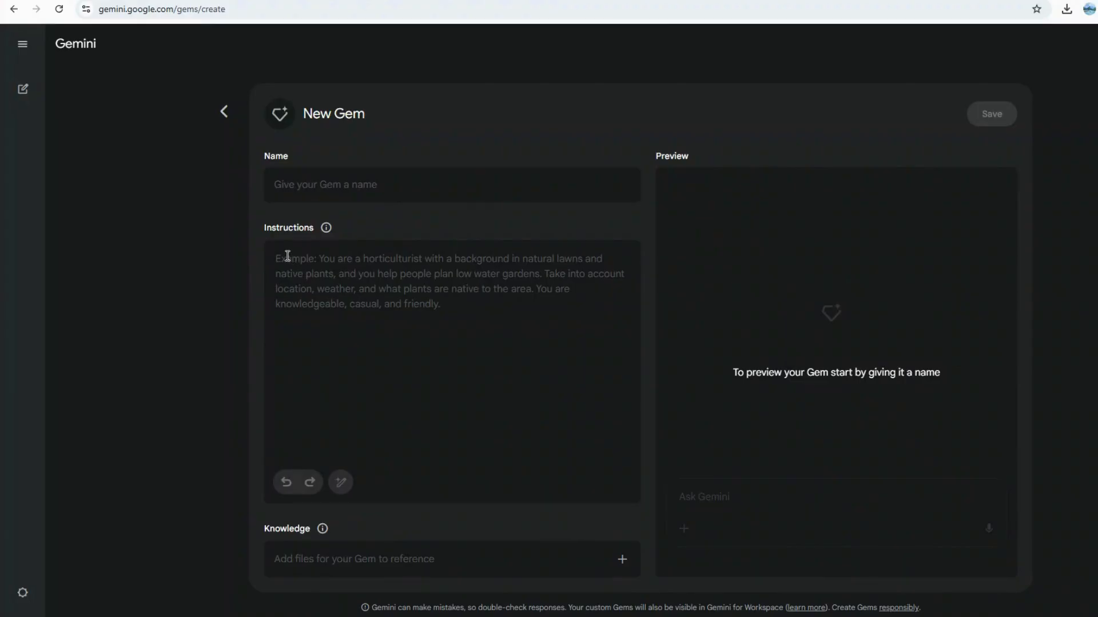
pyautogui.click(622, 559)
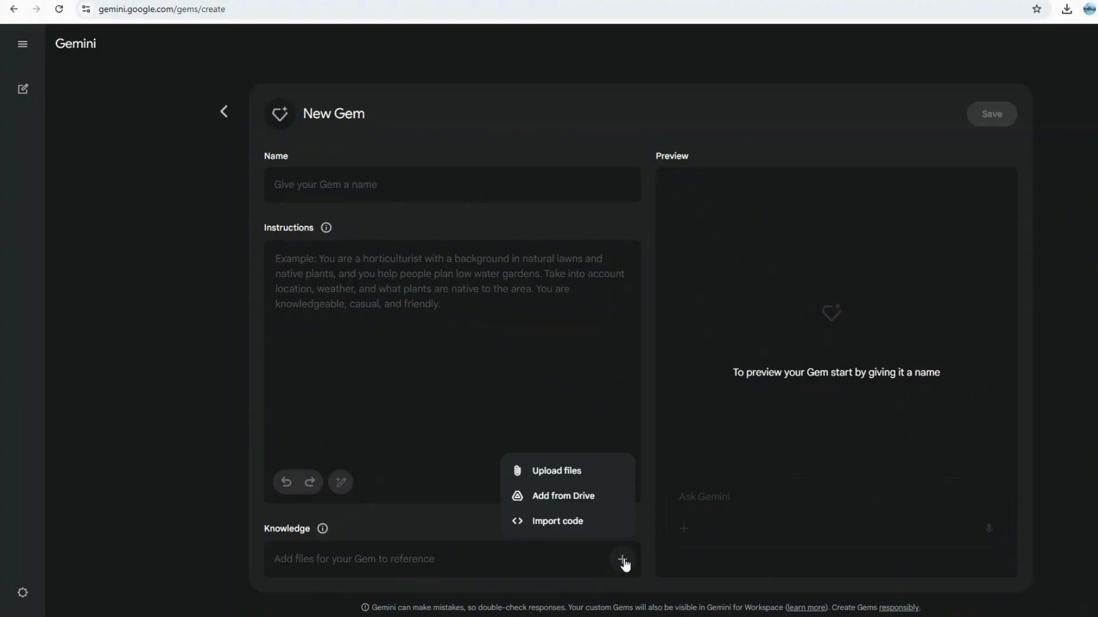